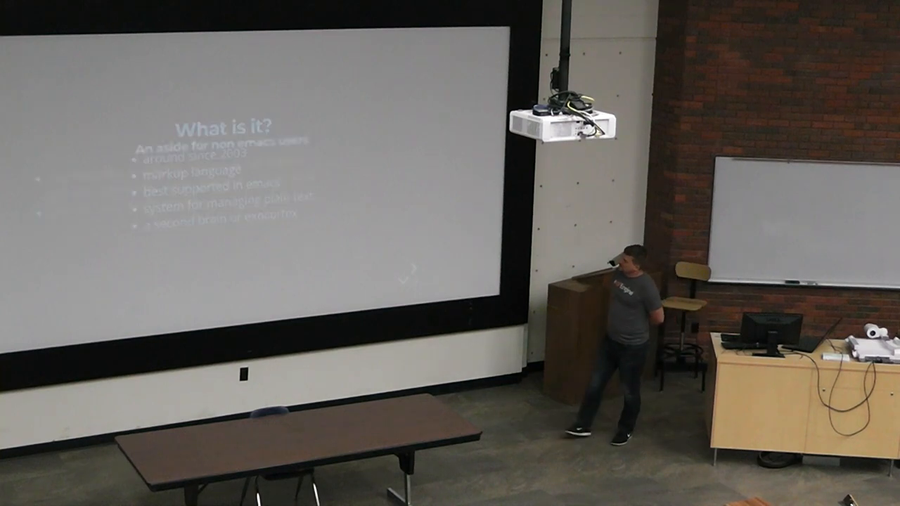
key("Right")
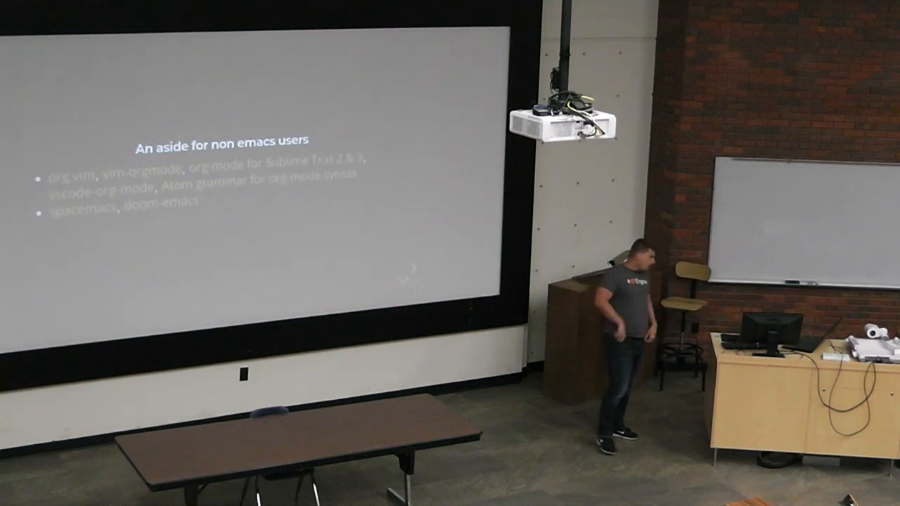